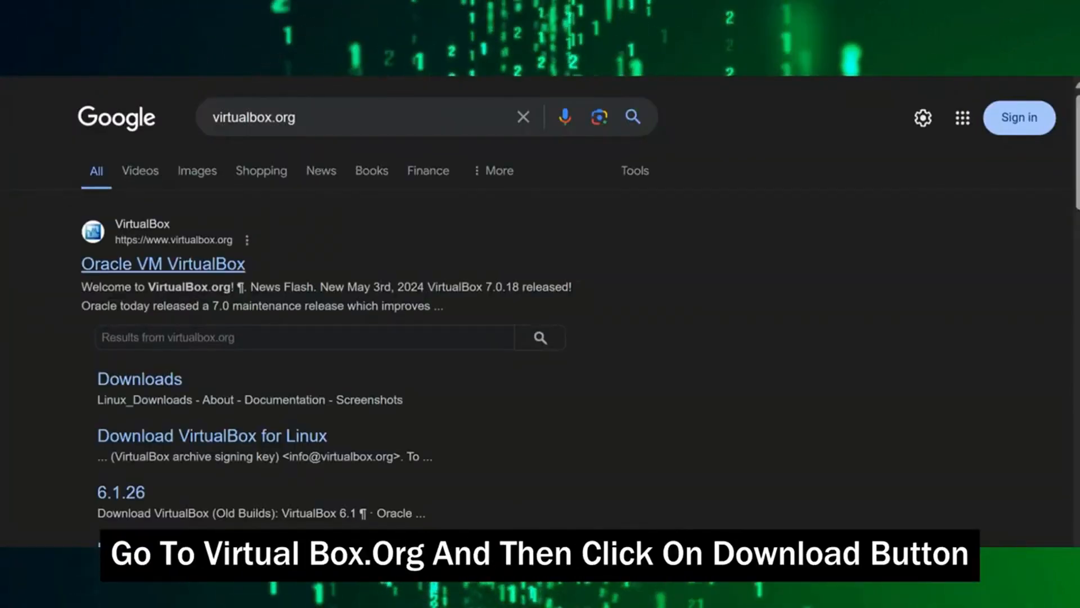
Open the official Oracle VM VirtualBox site from the Google results
left_click(139, 378)
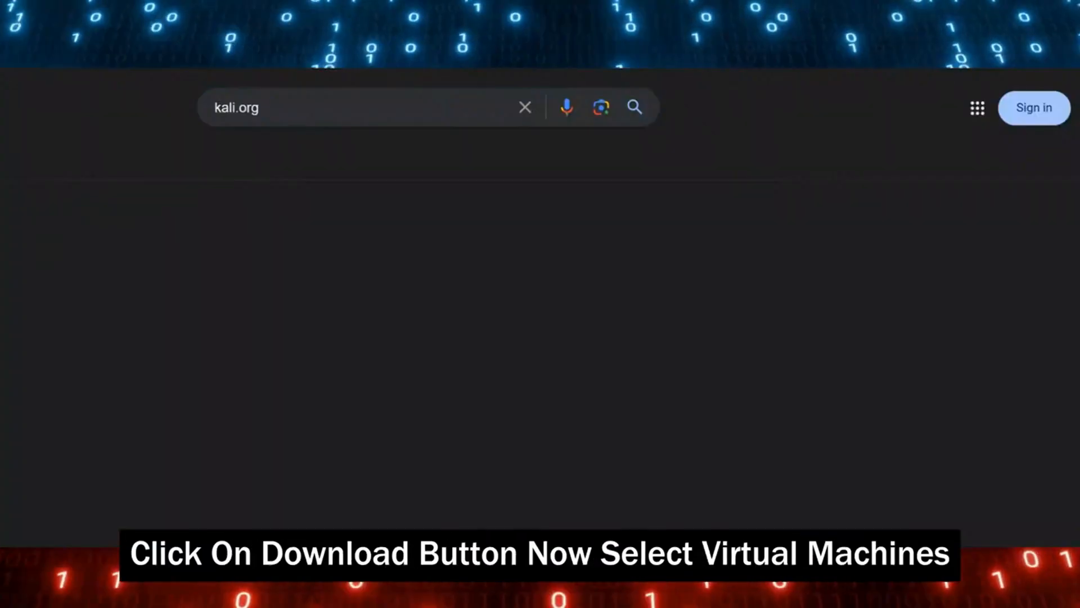
On kali.org, go to Downloads and choose the pre-built Virtual Machines images
left_click(633, 107)
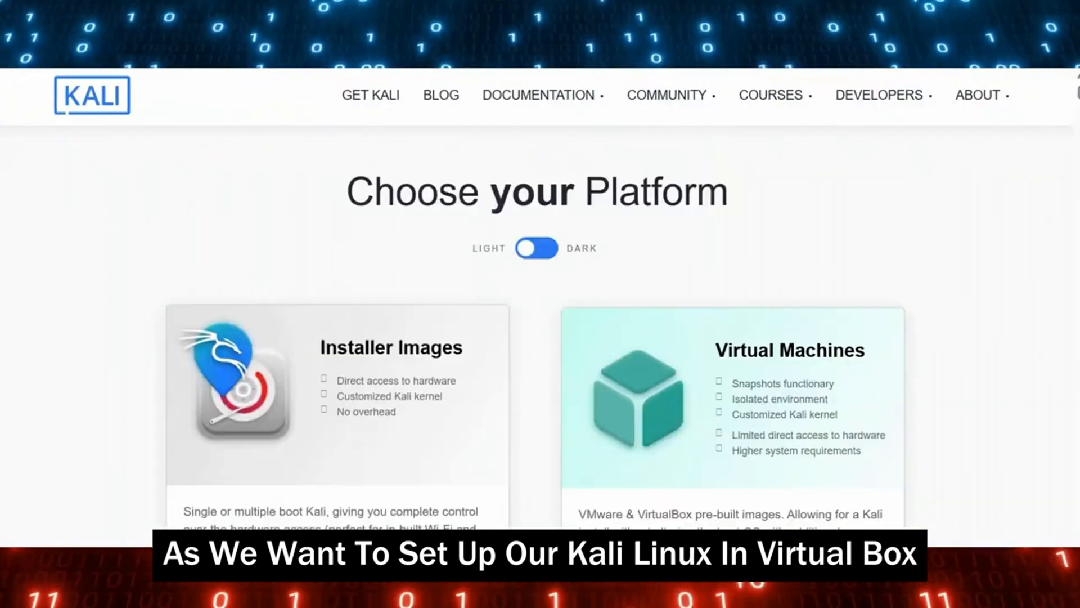
scroll("down", 3)
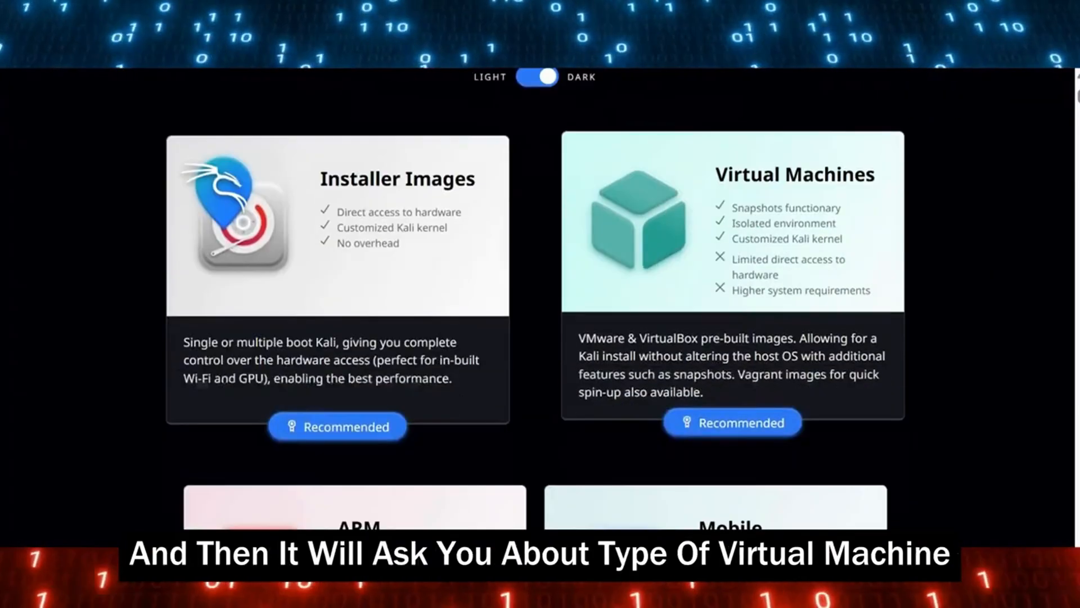
left_click(731, 423)
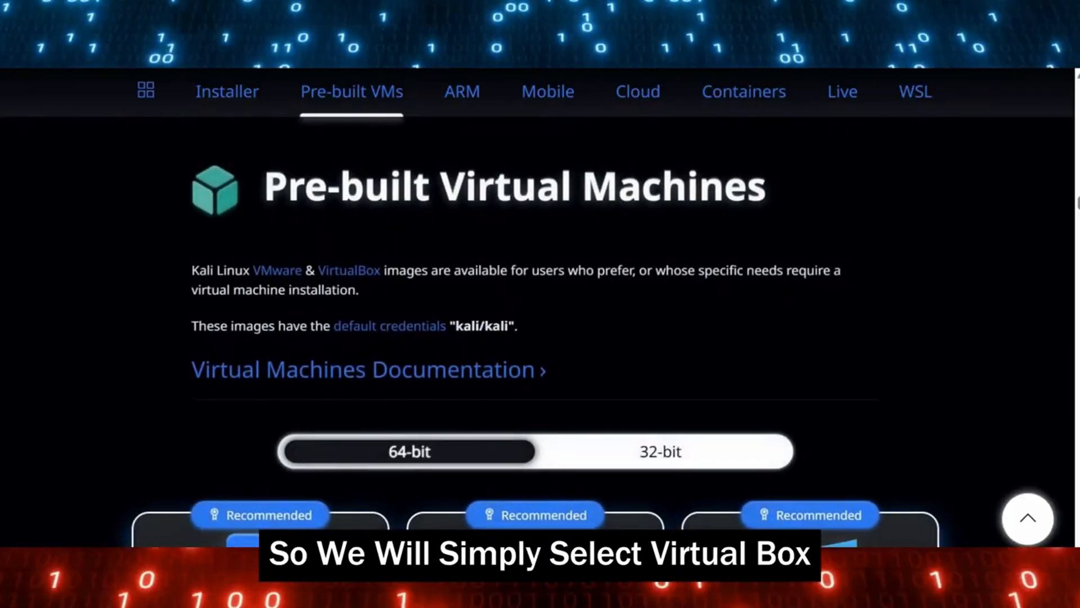
scroll("down", 3)
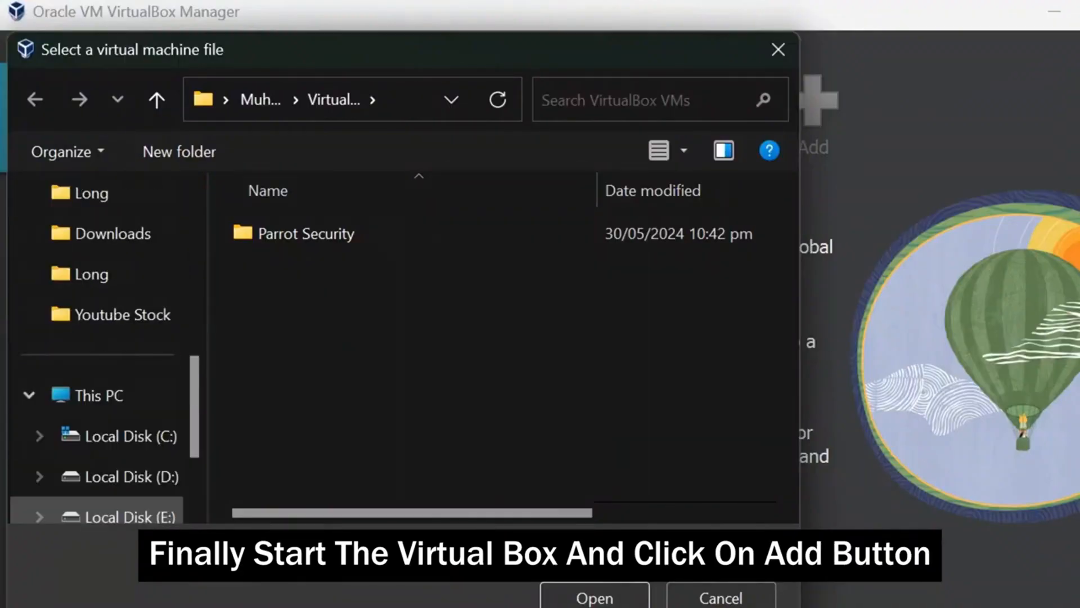
Import the kali-linux-2024.1-virtualbox-amd64 .vbox file from Local Disk (D:)
left_click(124, 355)
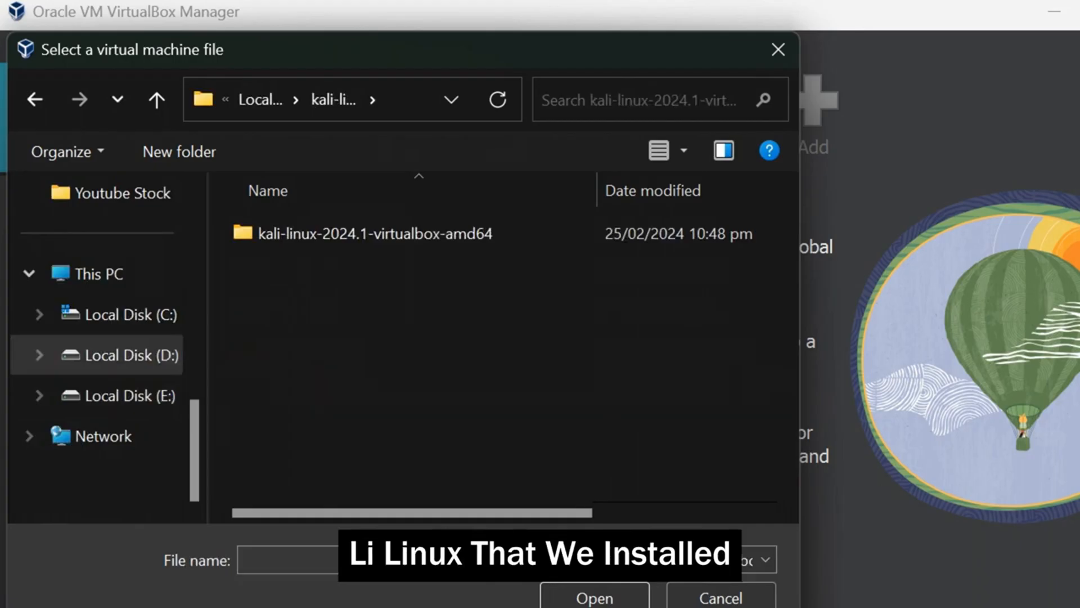
left_click(594, 596)
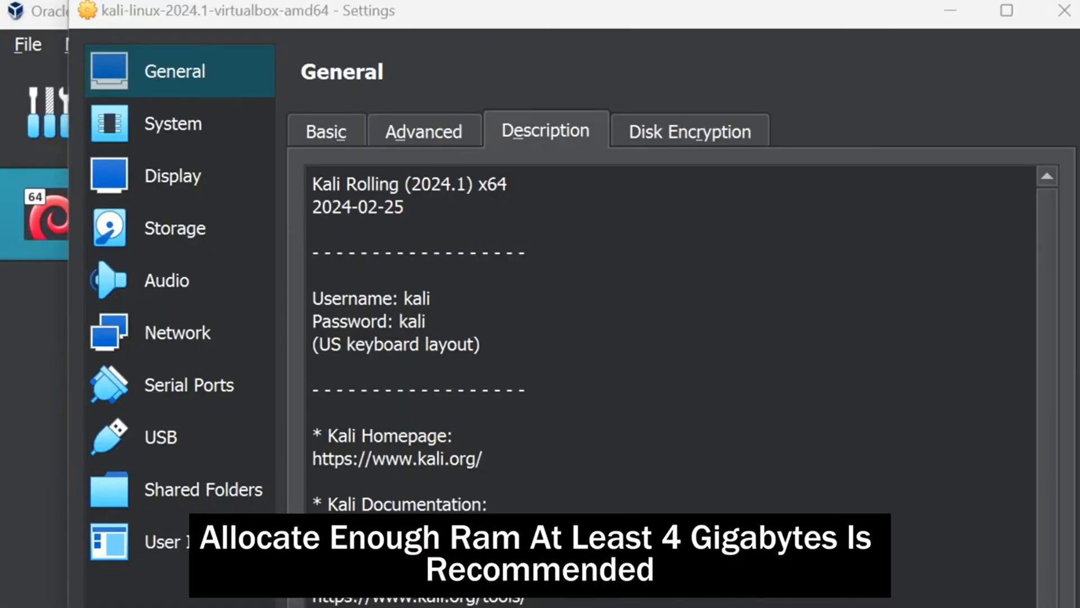
Set the Kali VM's base memory to 8905 MB and its processors to 3
left_click(173, 123)
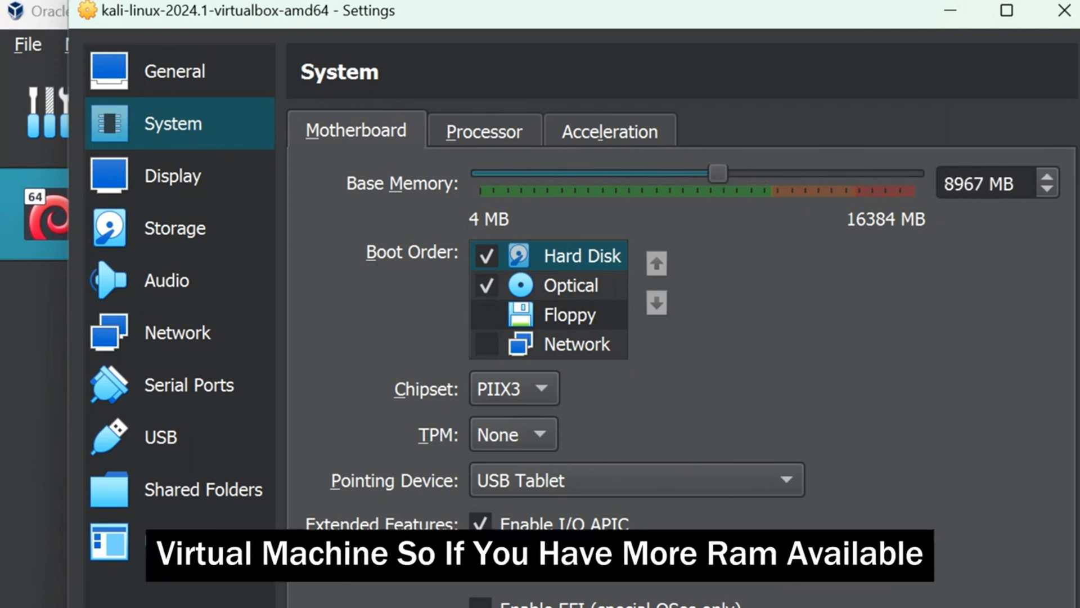
left_click(1047, 190)
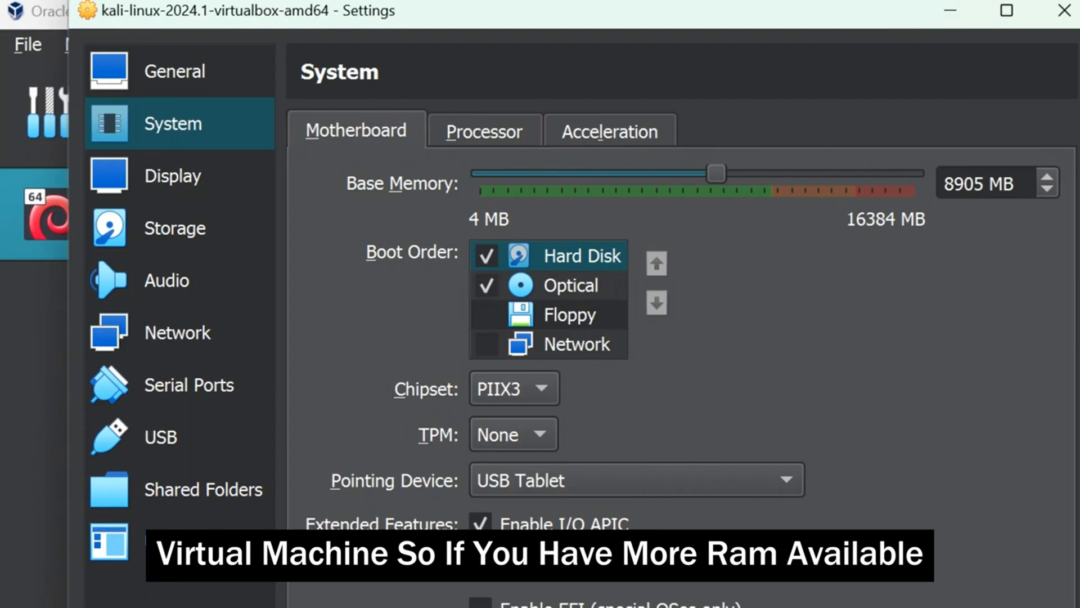
left_click(483, 131)
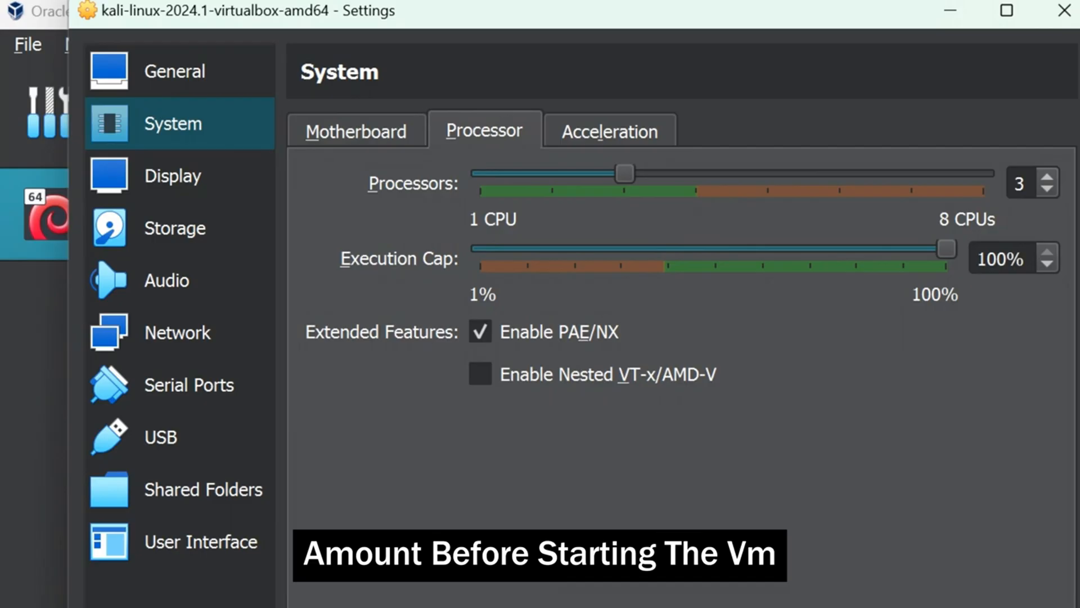
left_click(176, 175)
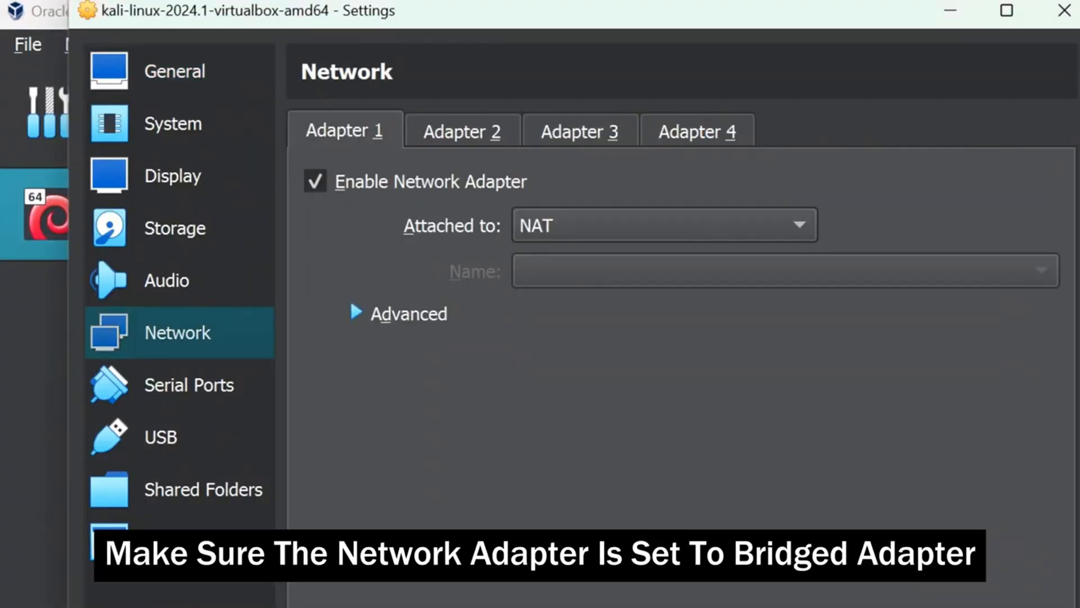
Attach the network adapter as Bridged Adapter, save, and start the Kali VM
left_click(663, 224)
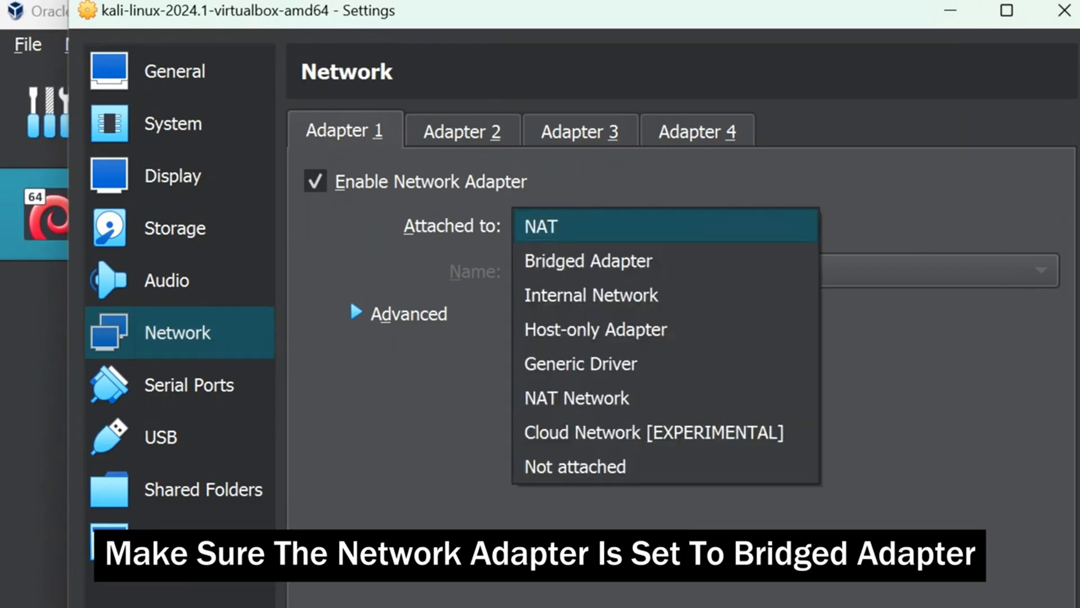
left_click(587, 260)
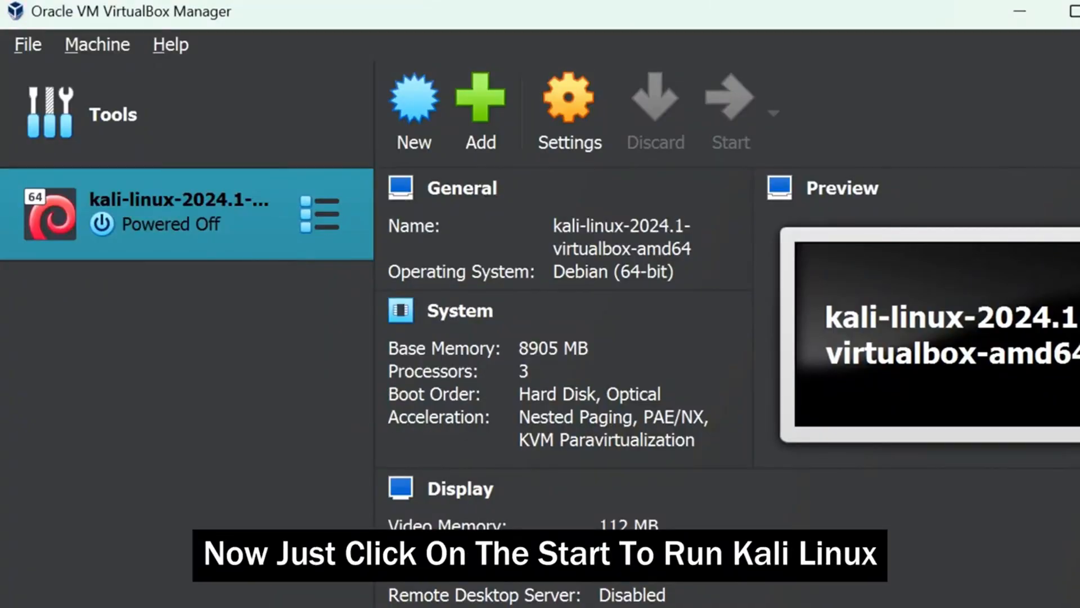
left_click(730, 111)
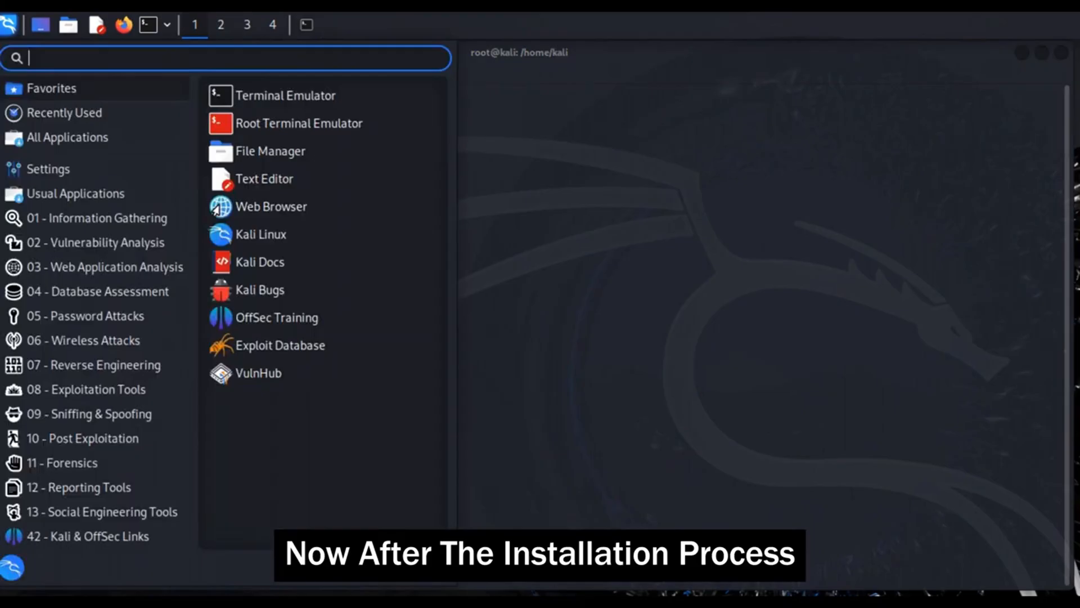
Browse Kali tool categories from Information Gathering through Forensics, then close the menu
left_click(97, 217)
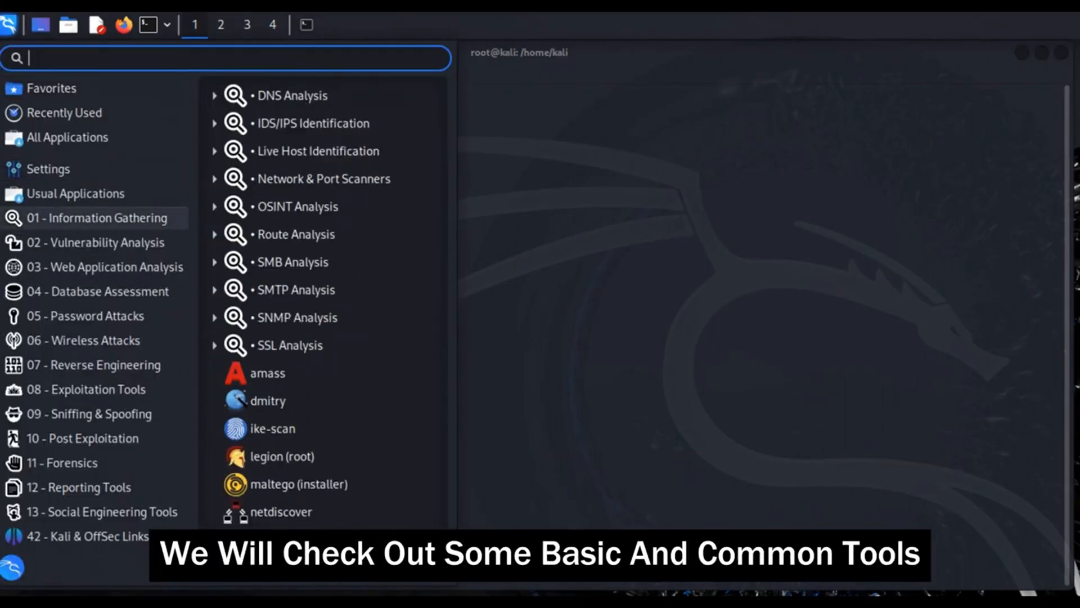
left_click(292, 95)
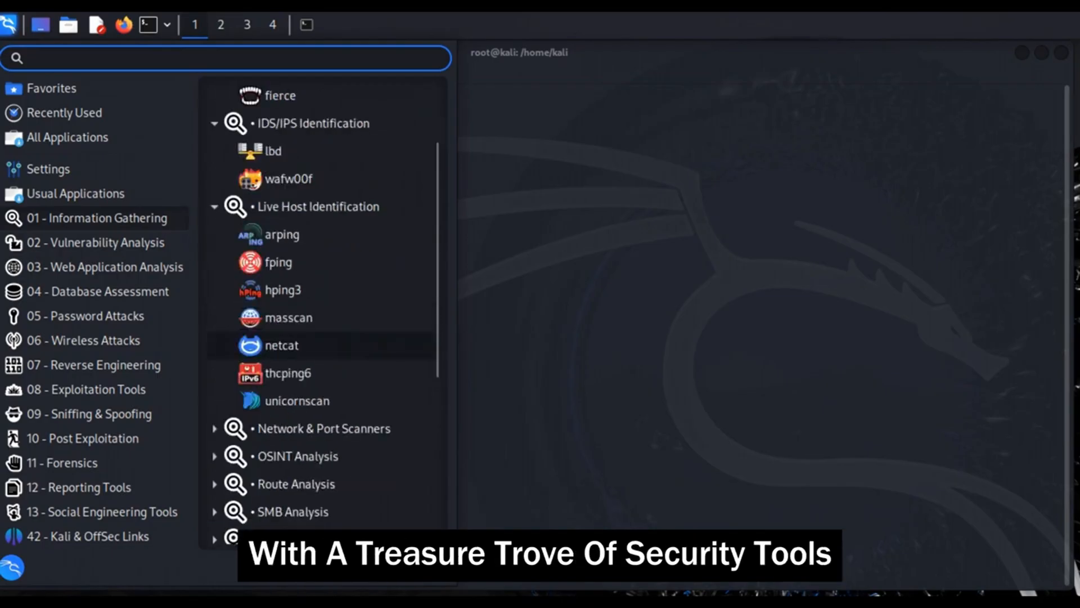
left_click(105, 266)
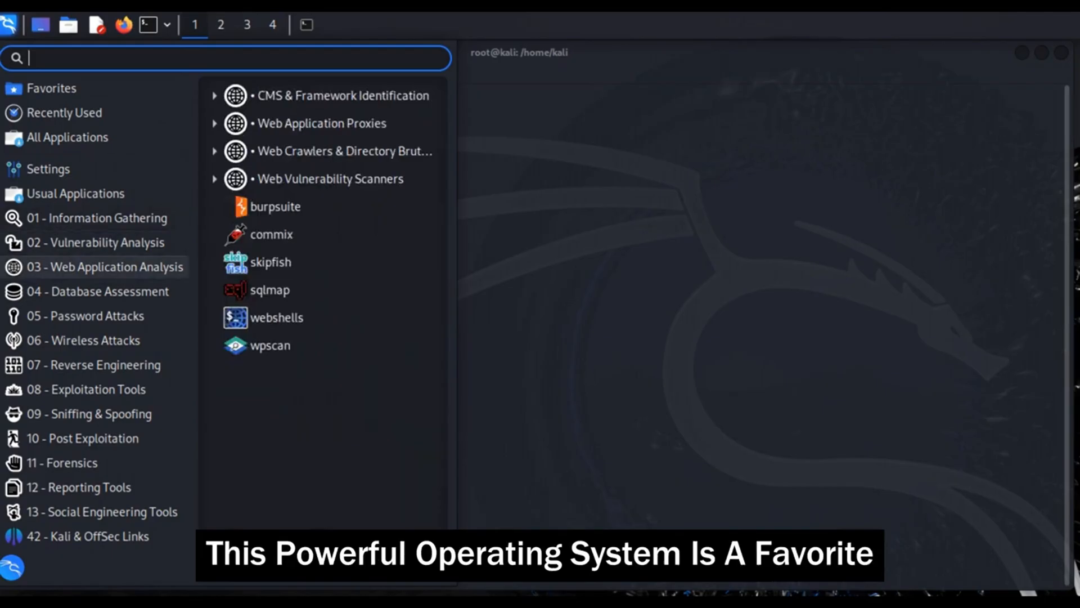
left_click(97, 291)
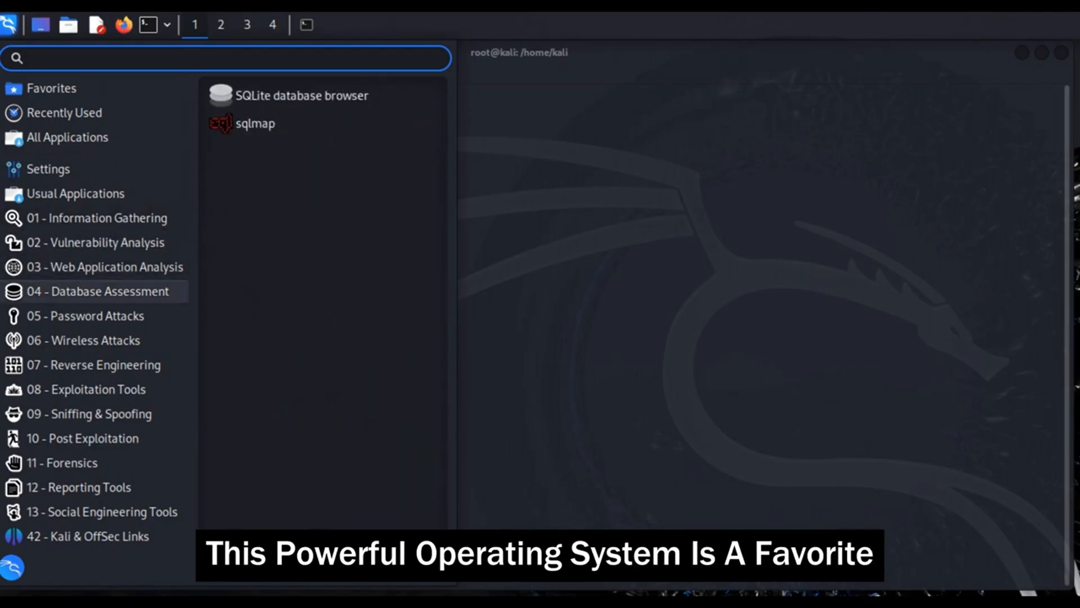
left_click(86, 315)
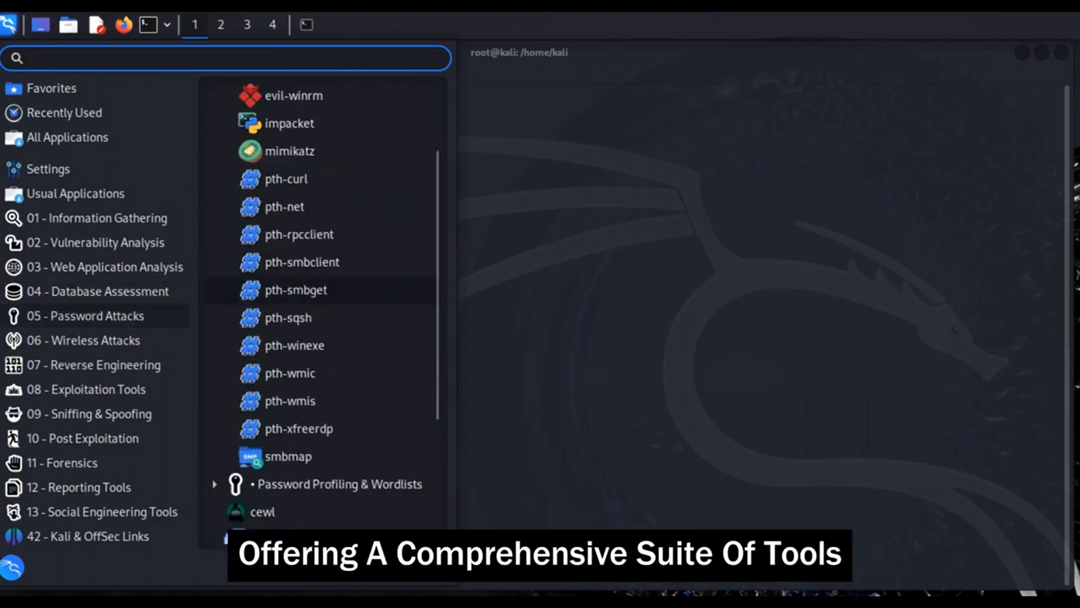
left_click(95, 365)
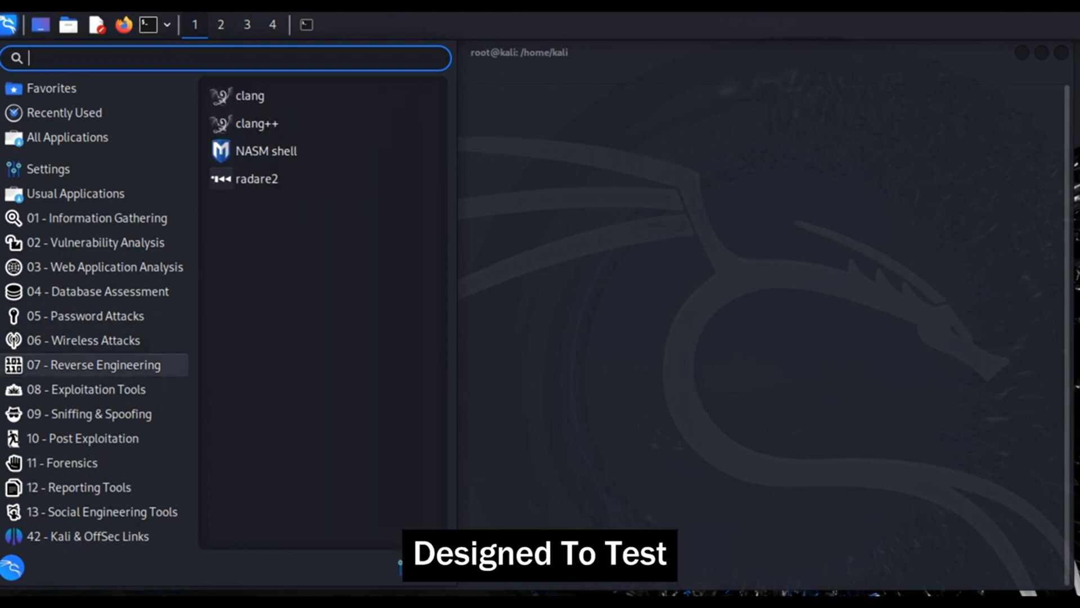
left_click(88, 413)
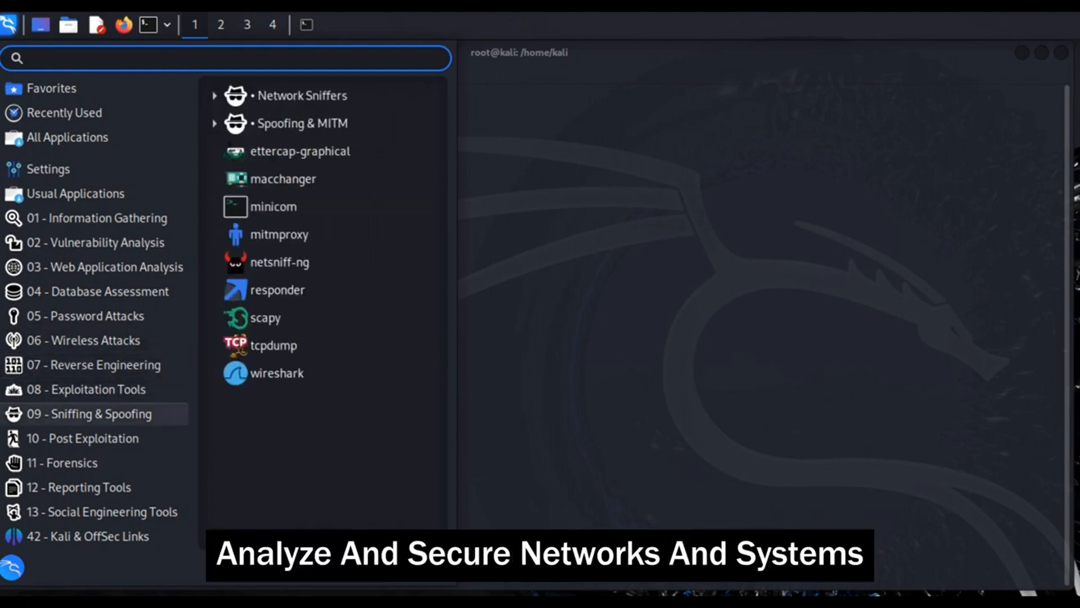
left_click(62, 462)
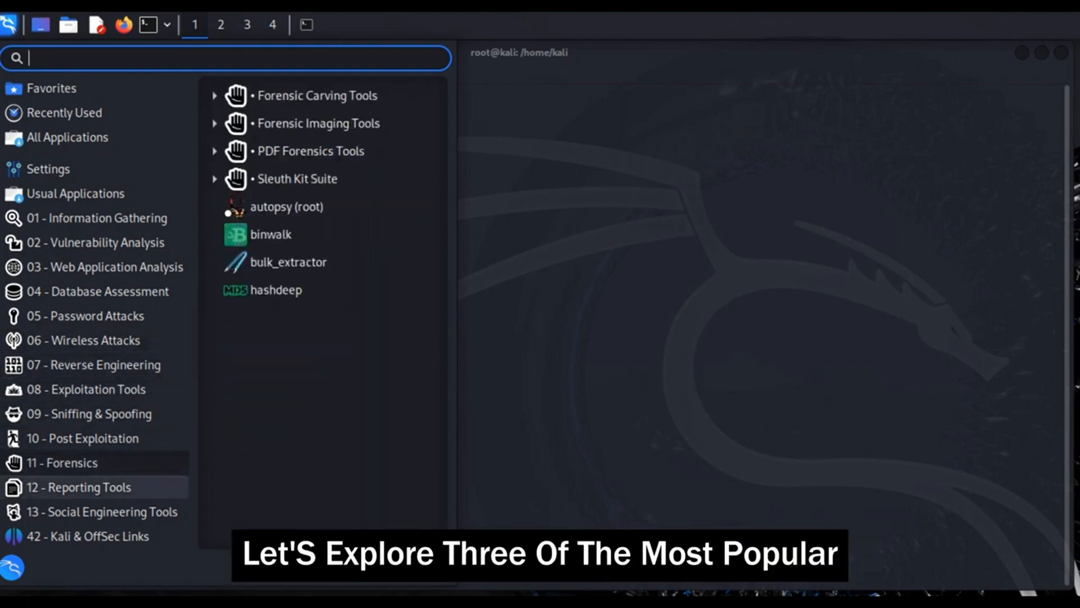
left_click(103, 511)
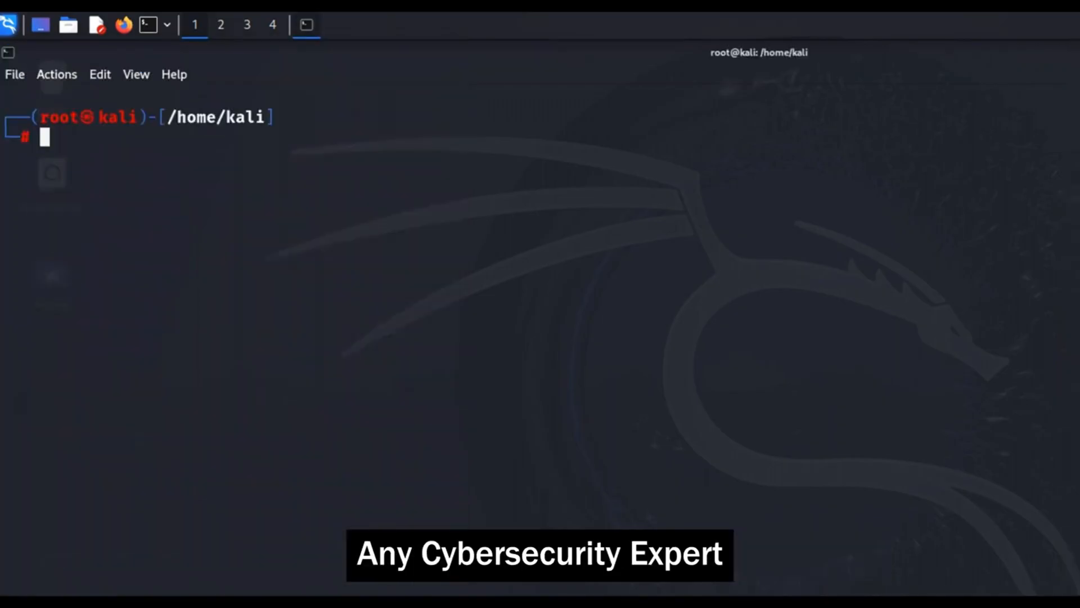
Run nmap -h and scroll through its help output
type("nmap -")
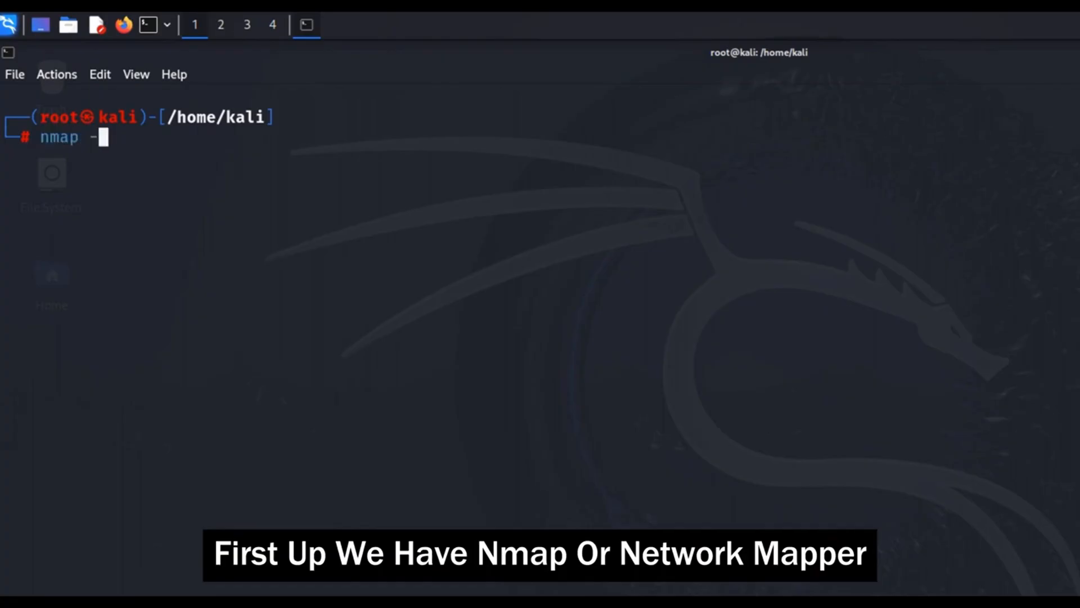
key("Return")
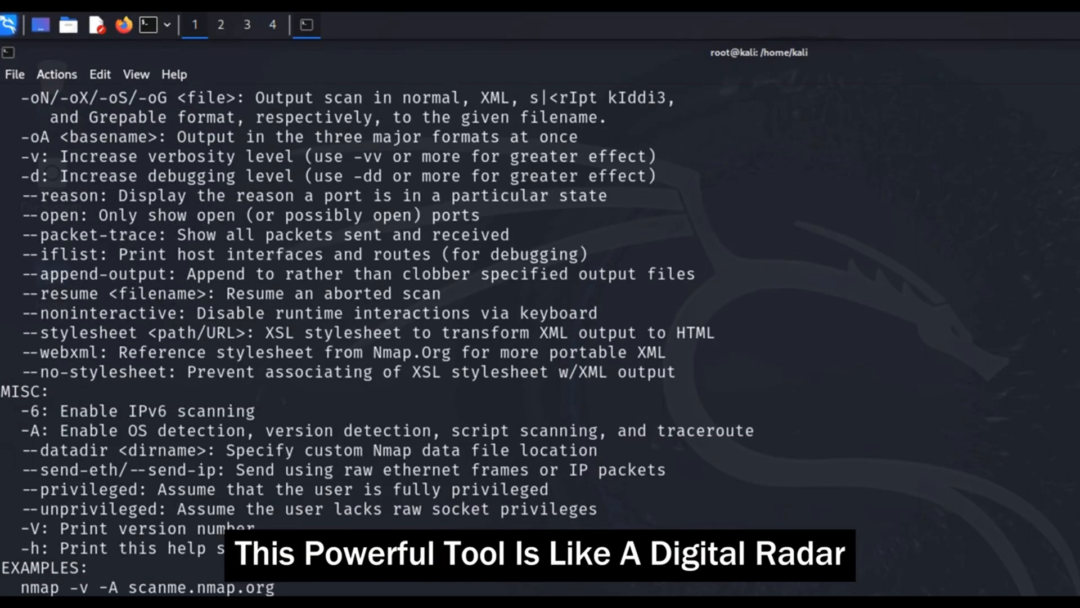
scroll("up", 3)
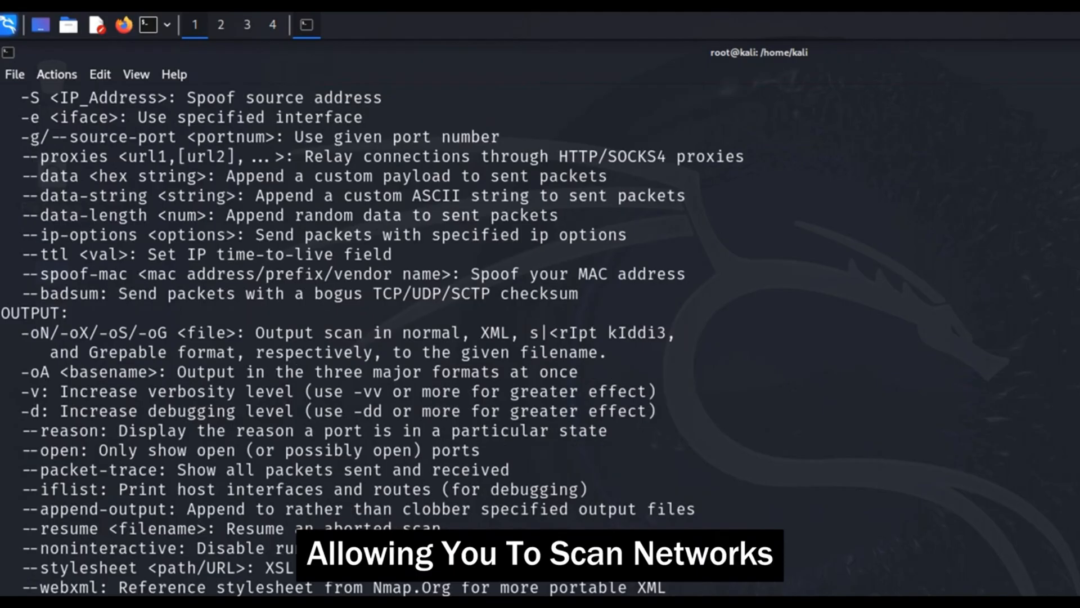
scroll("up", 3)
type("nmap")
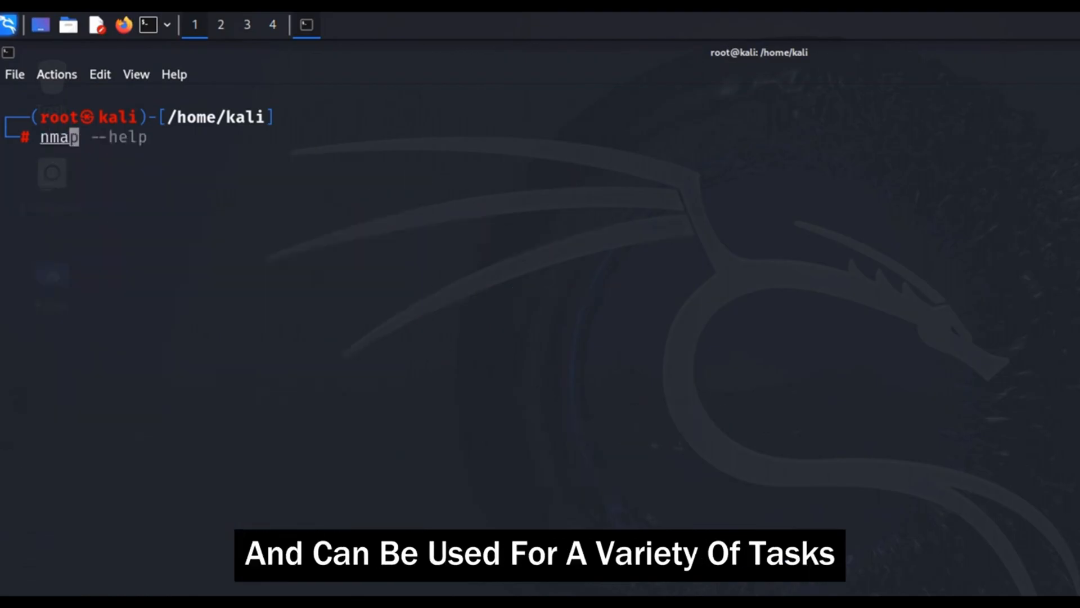
Run an nmap scan of scanme.nmap.org
type("scanme.")
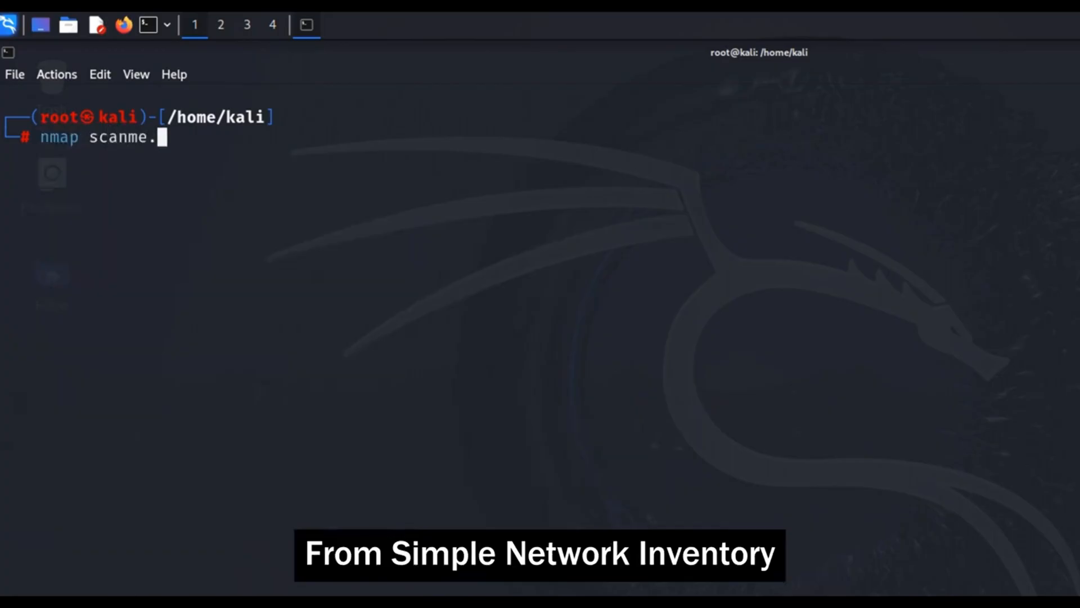
type("nmap.org")
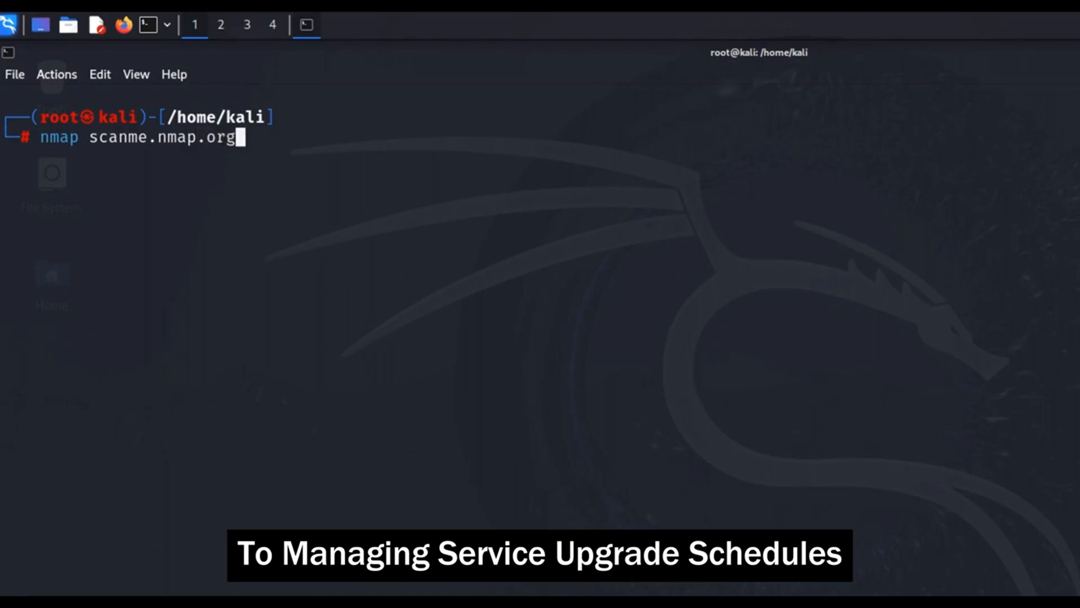
key("Return")
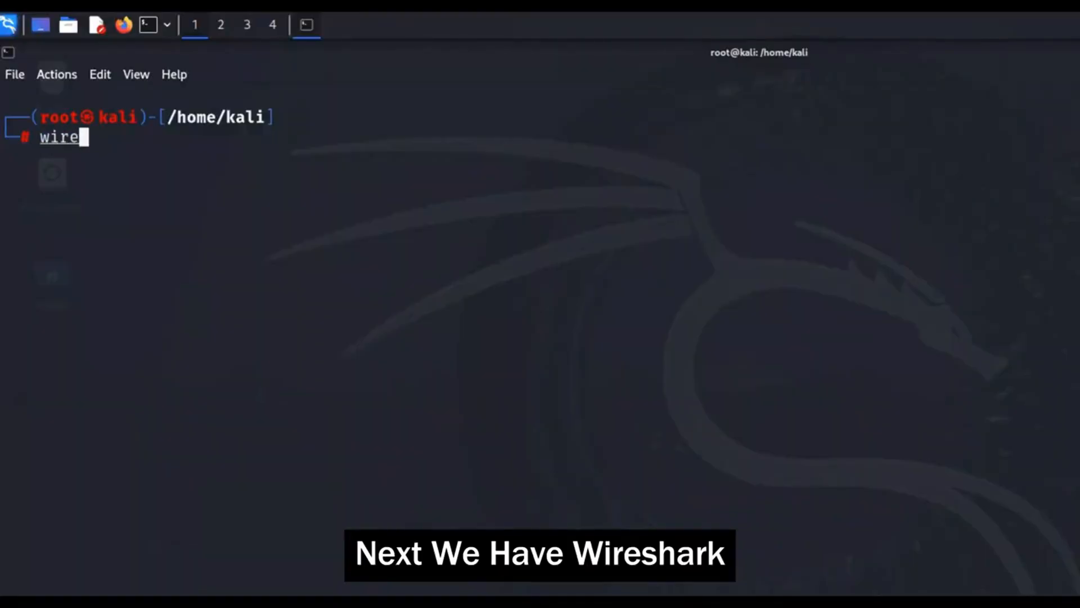
Launch Wireshark from the terminal and scroll through its capture interface list
type("shark")
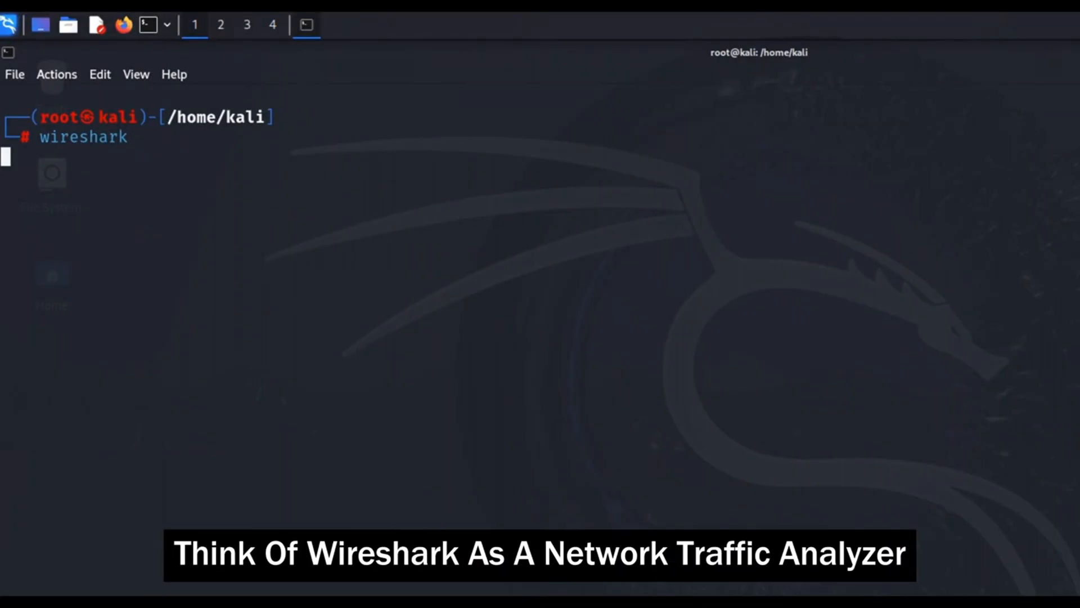
key("Return")
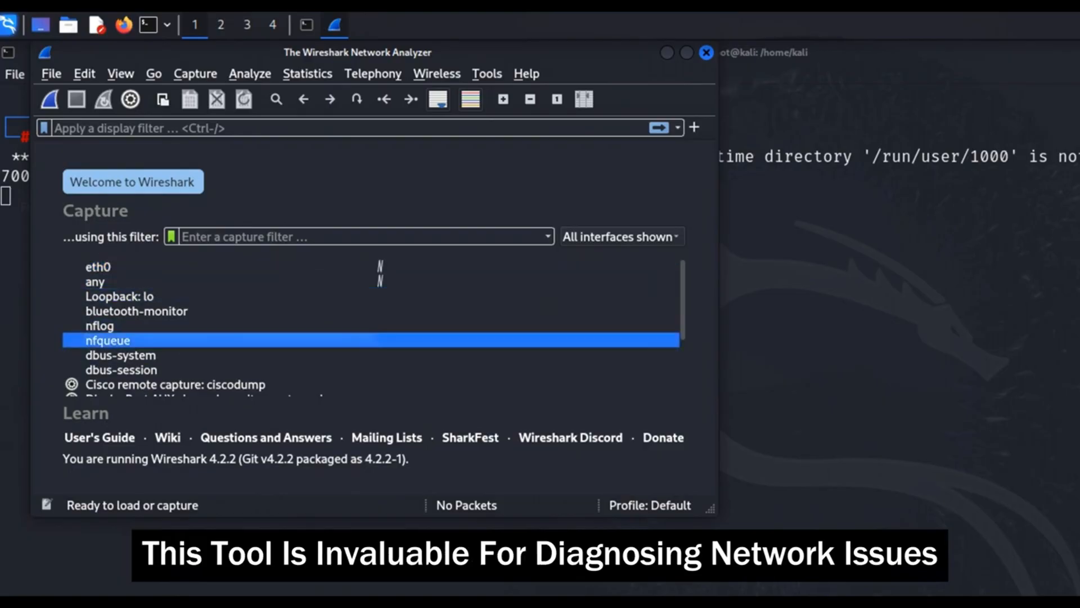
left_click(120, 74)
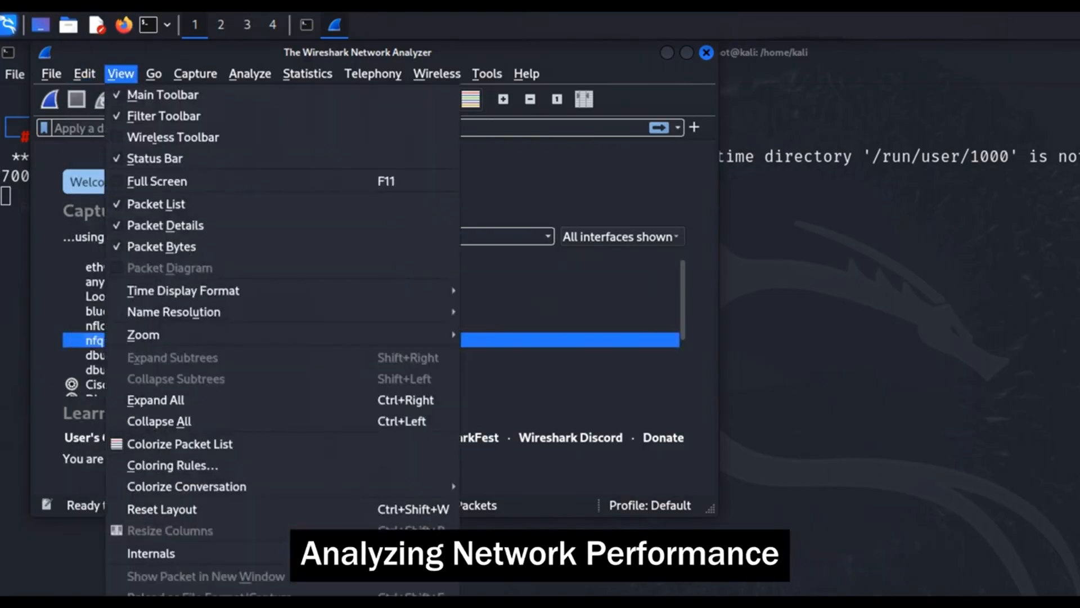
left_click(83, 74)
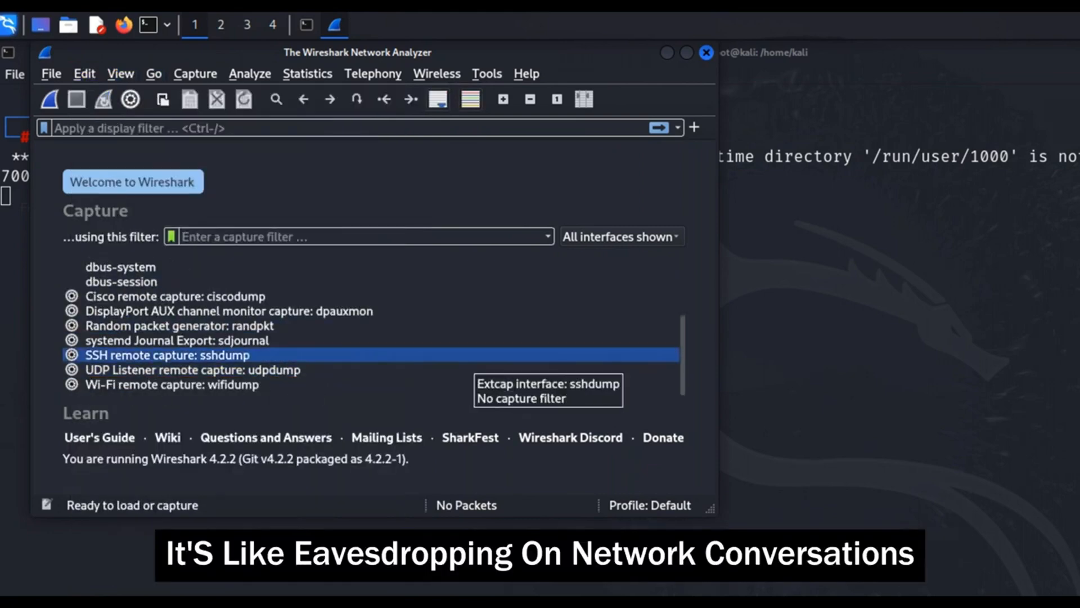
scroll("up", 3)
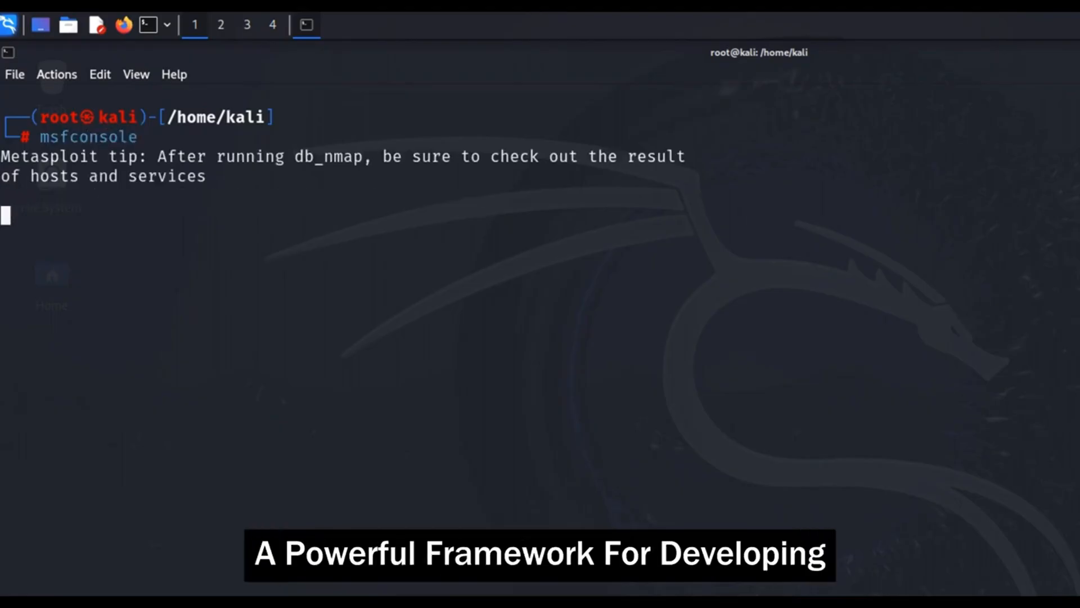
Run msfconsole to start Metasploit
key("Return")
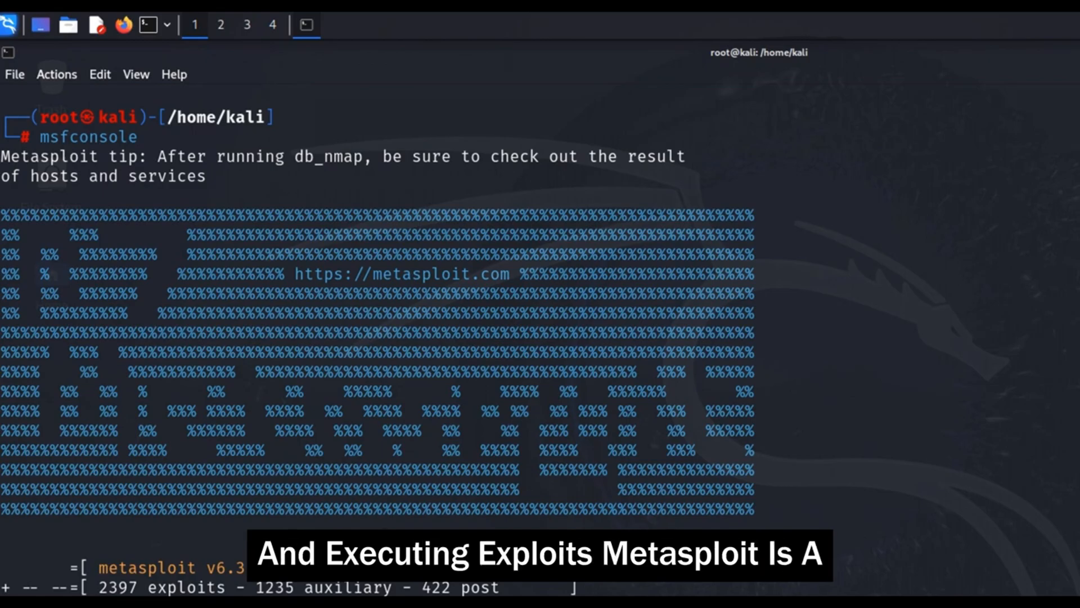